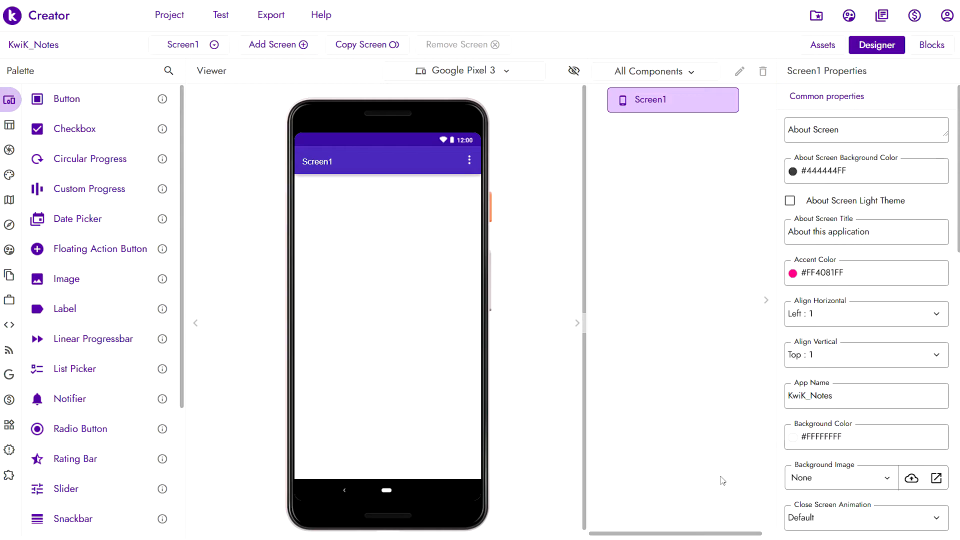
Make Text_Box1 fill parent width and Text_Box2 fill parent height and width
scroll(down, 3)
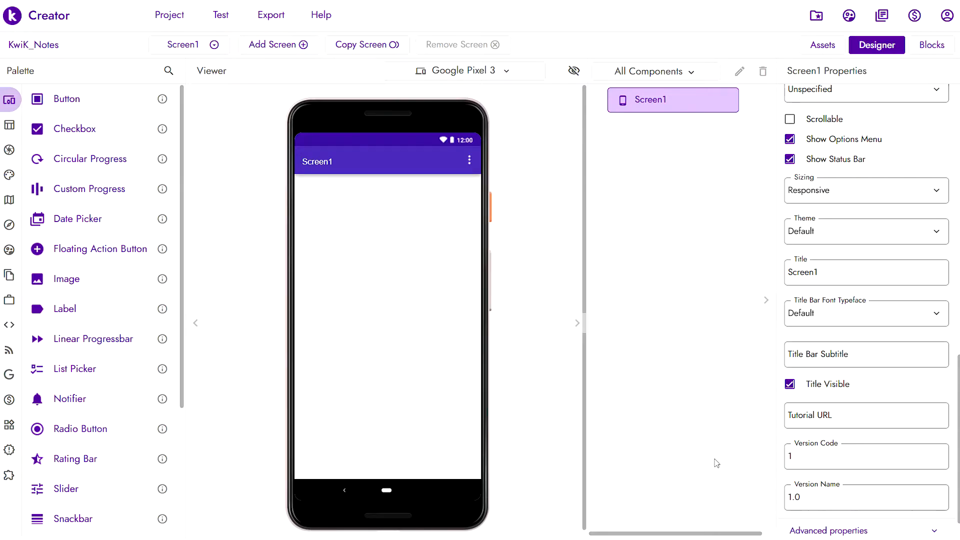
scroll(down, 3)
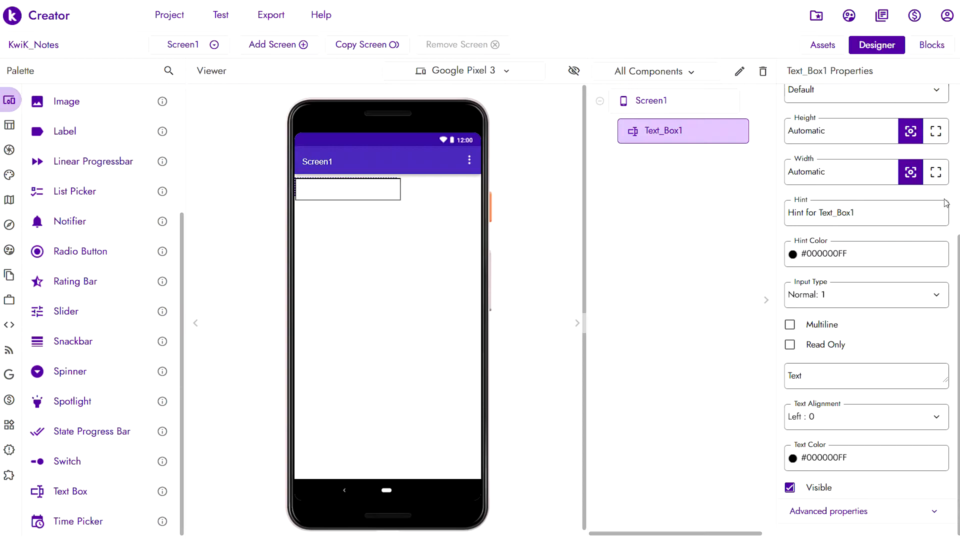
click(936, 171)
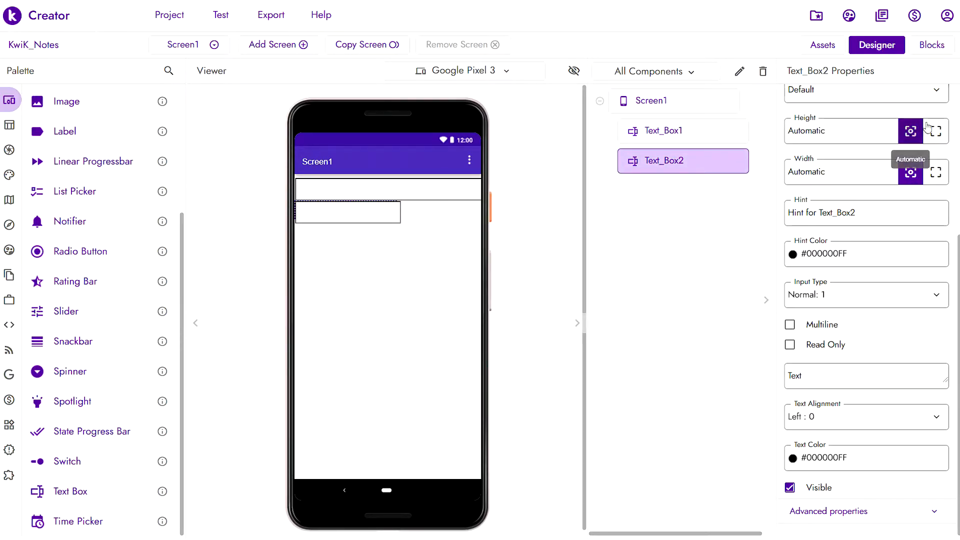
click(935, 130)
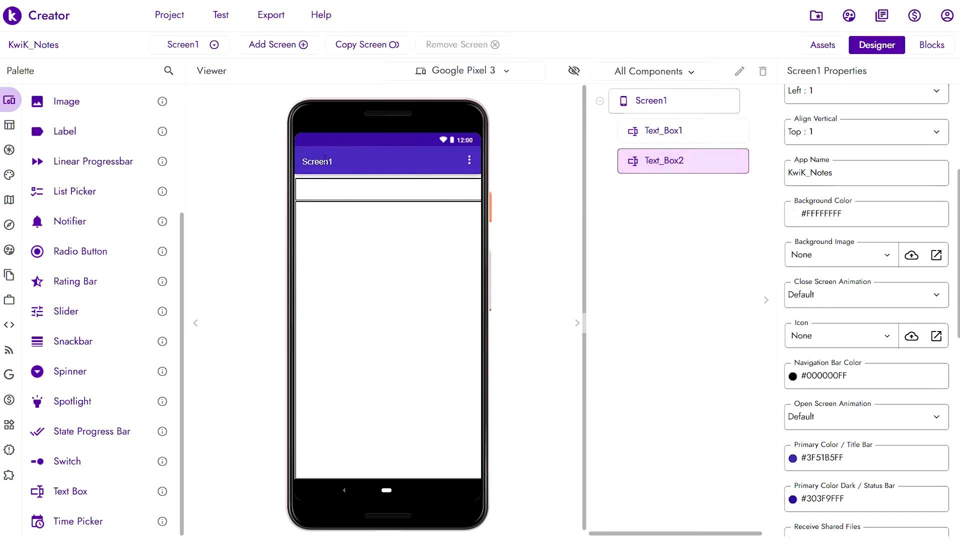
Change Screen1's Title property from Screen1 to Notes
click(651, 100)
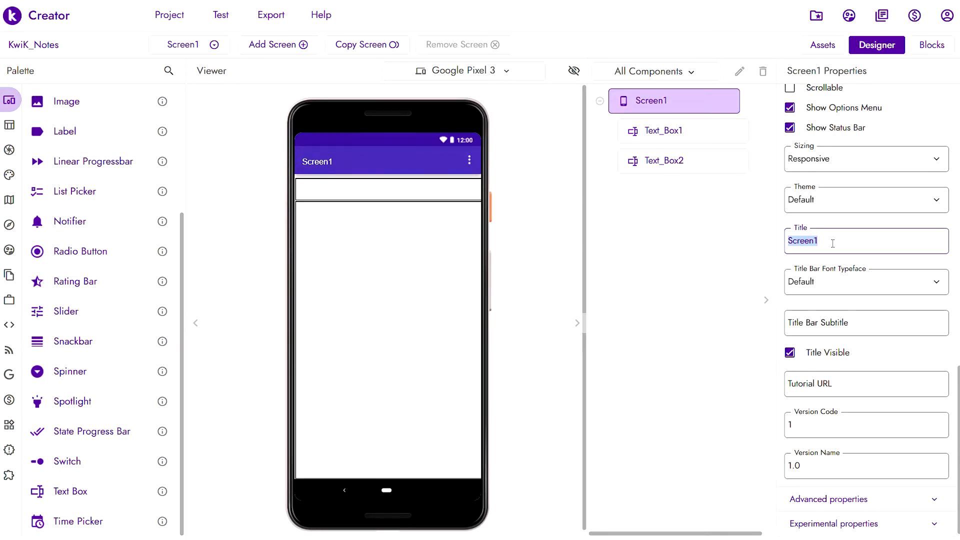
text(Notes)
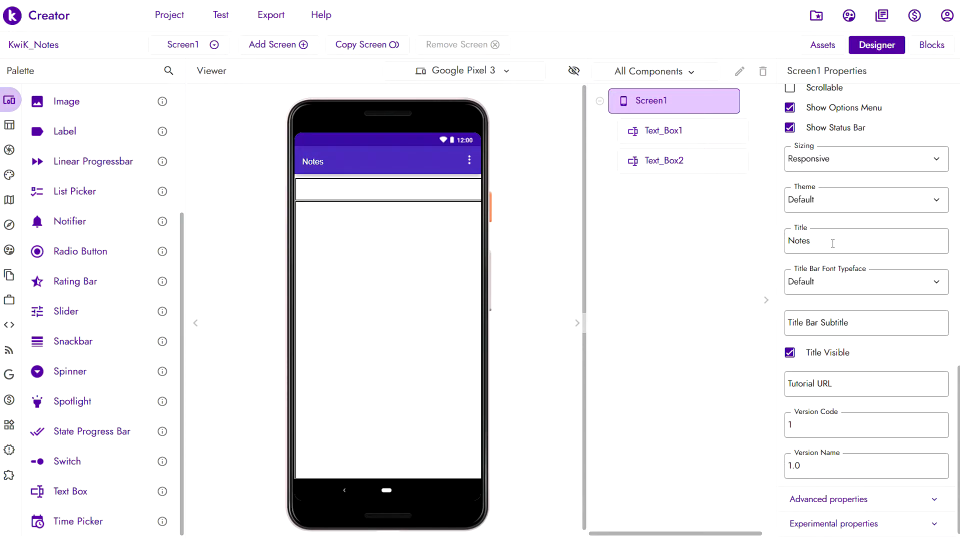
mouse_move(723, 378)
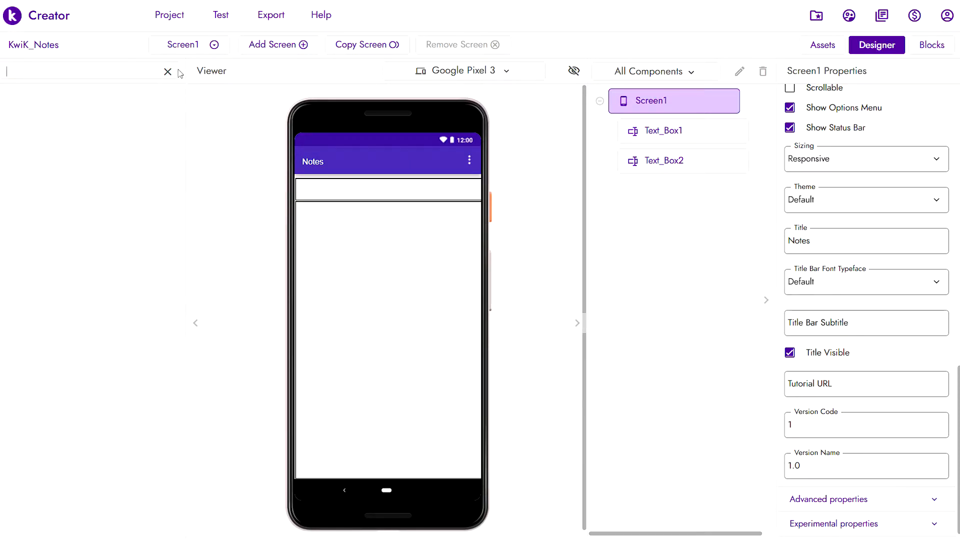
Search the Palette for 'tiny' and add Tiny_DB1 to the screen
text(tiny)
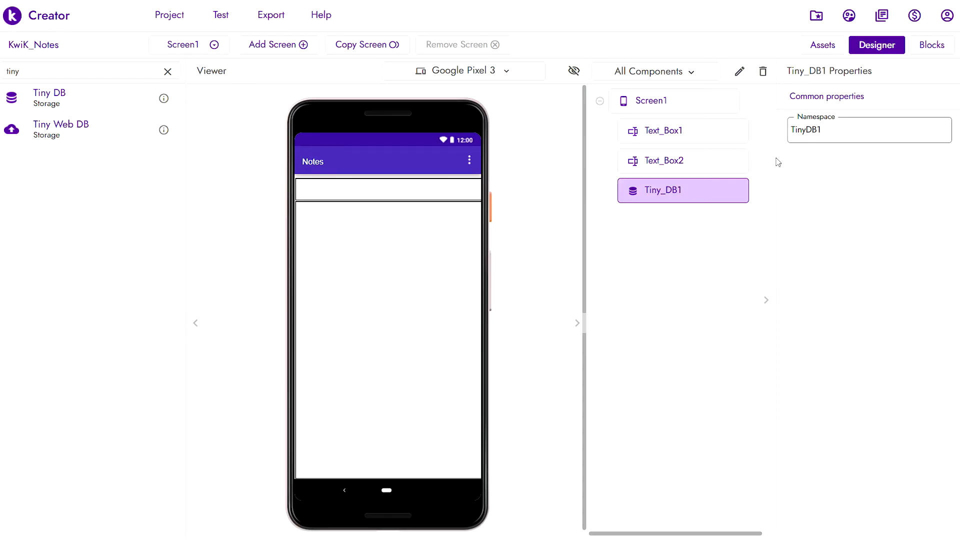
click(652, 100)
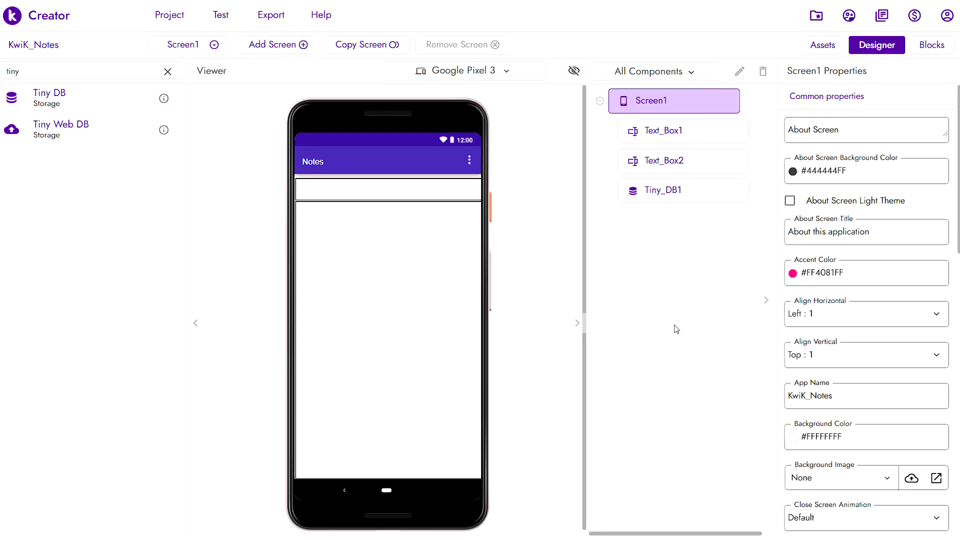
mouse_move(666, 132)
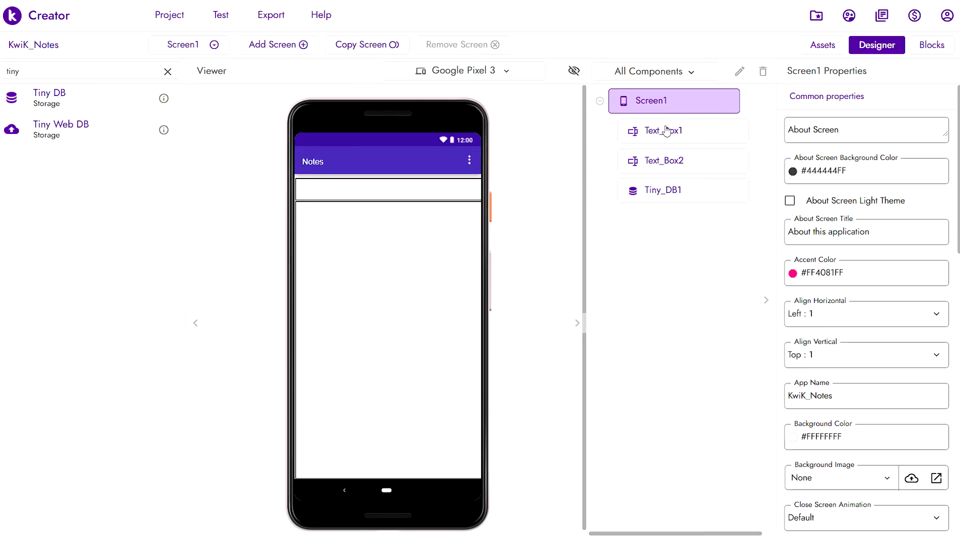
Replace Text_Box1's Hint with Heading, then move on to Text_Box2
click(663, 130)
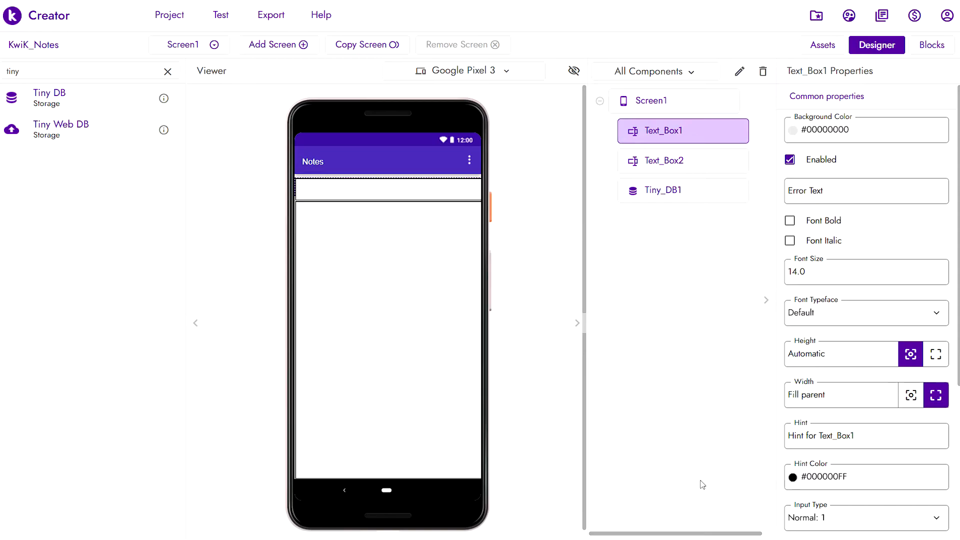
scroll(down, 3)
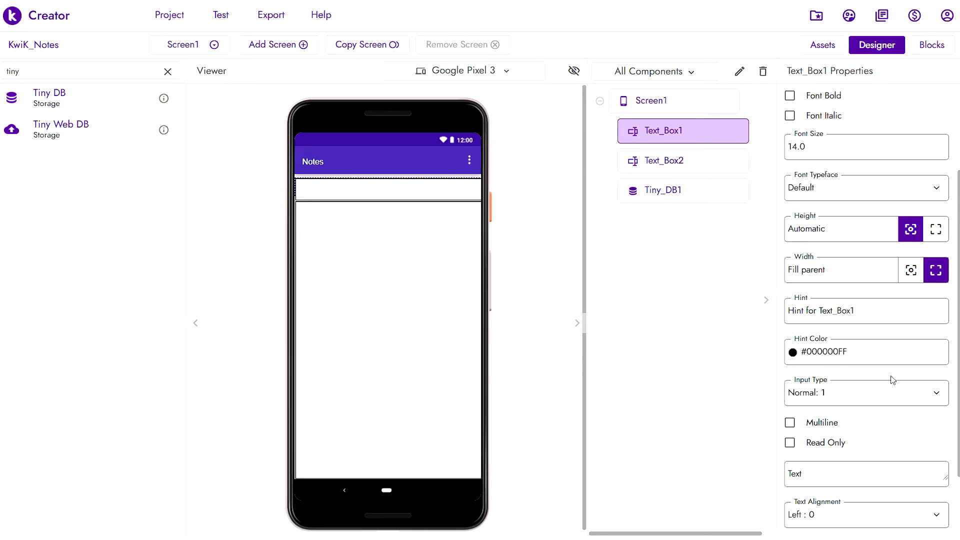
click(866, 310)
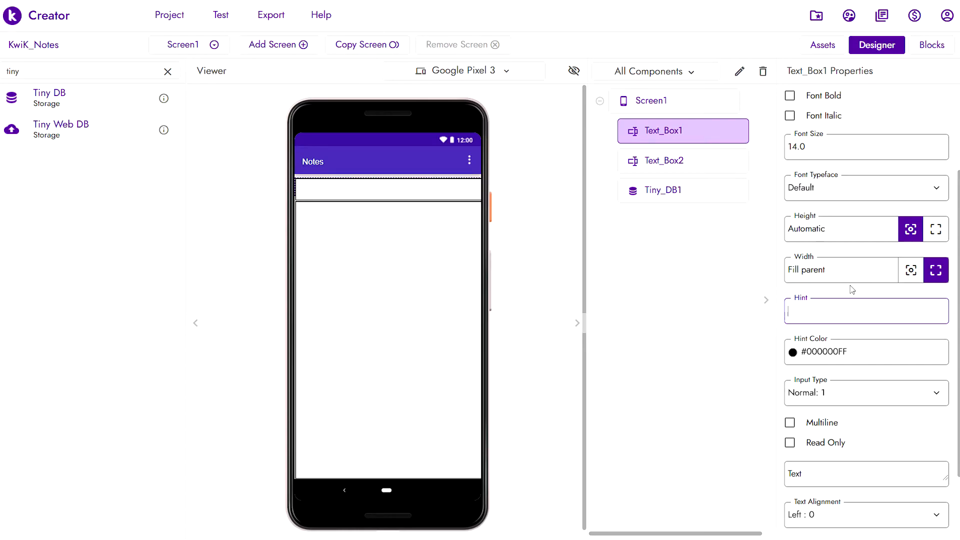
text(Heading)
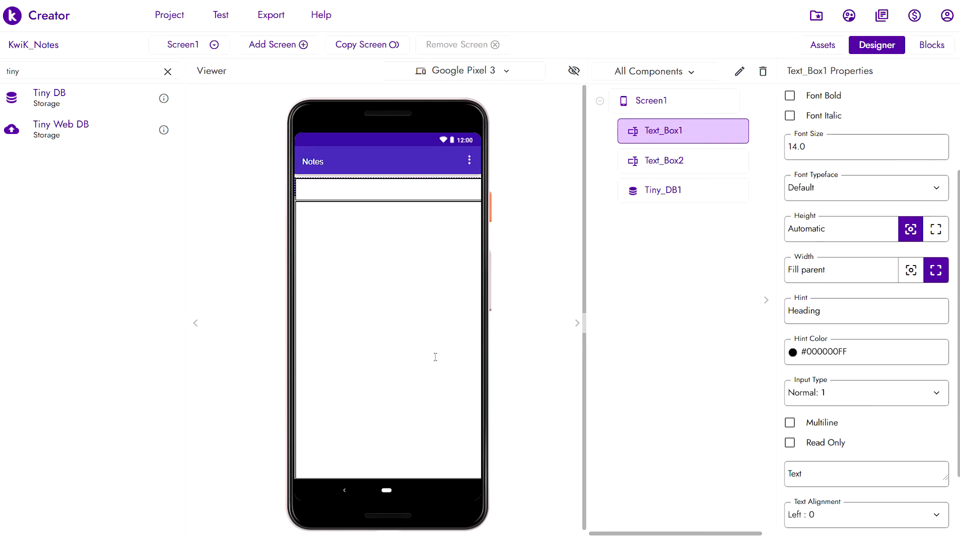
click(663, 160)
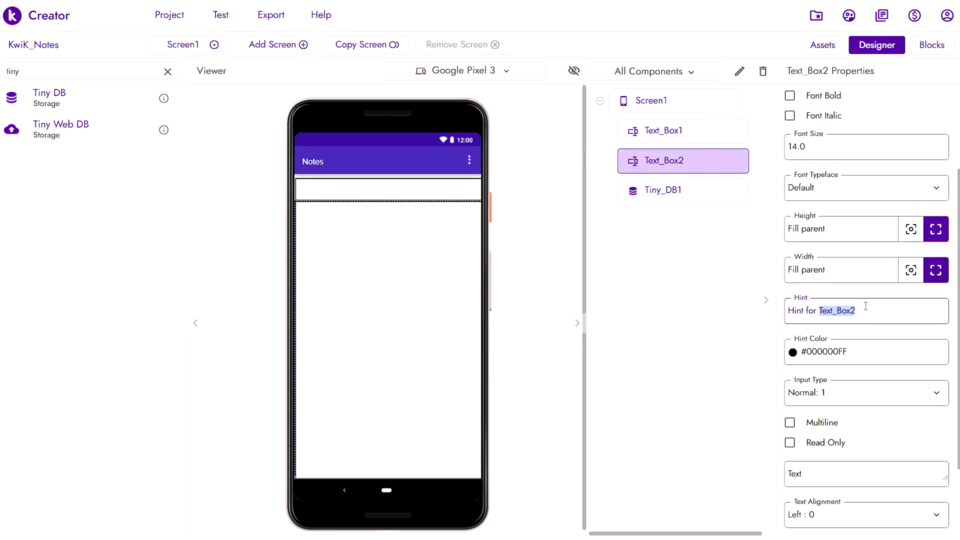
Set Text_Box2's Hint to Body with grey hint color #9E9E9EFF
text(Body)
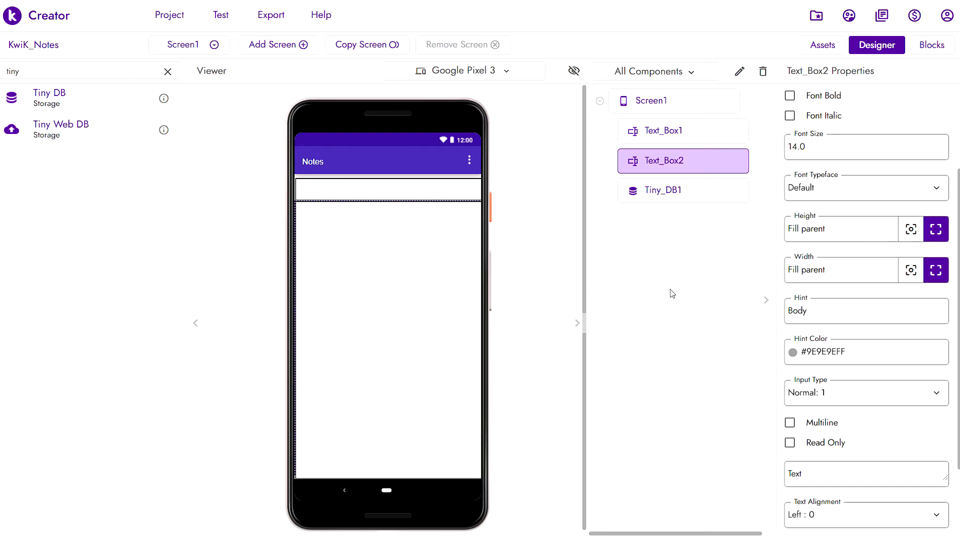
click(664, 130)
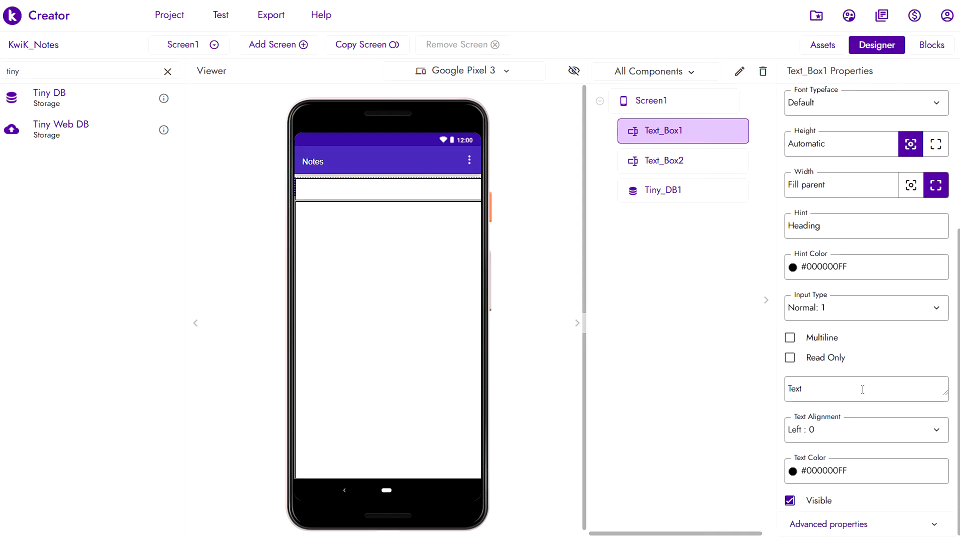
Set Text_Box1's Hint Color to the project's existing grey swatch
click(865, 389)
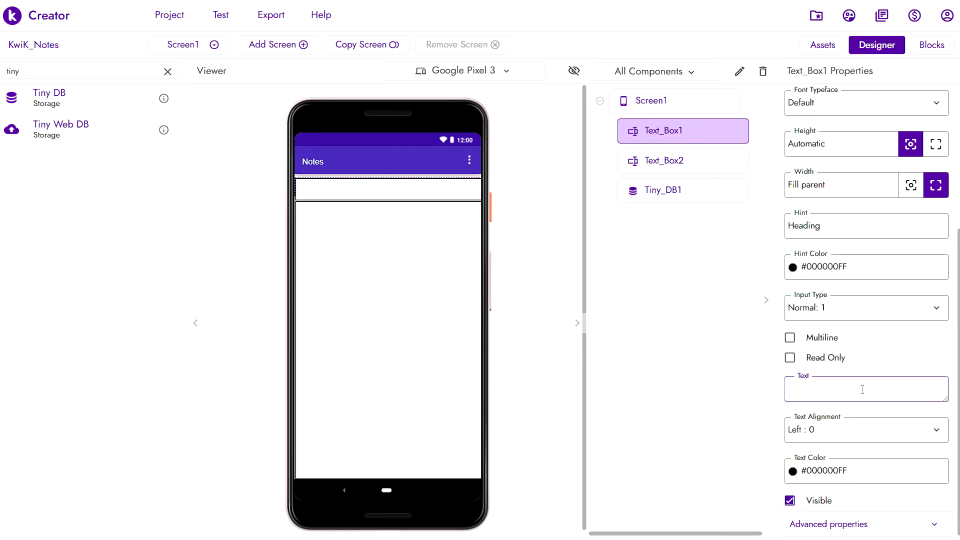
mouse_move(816, 417)
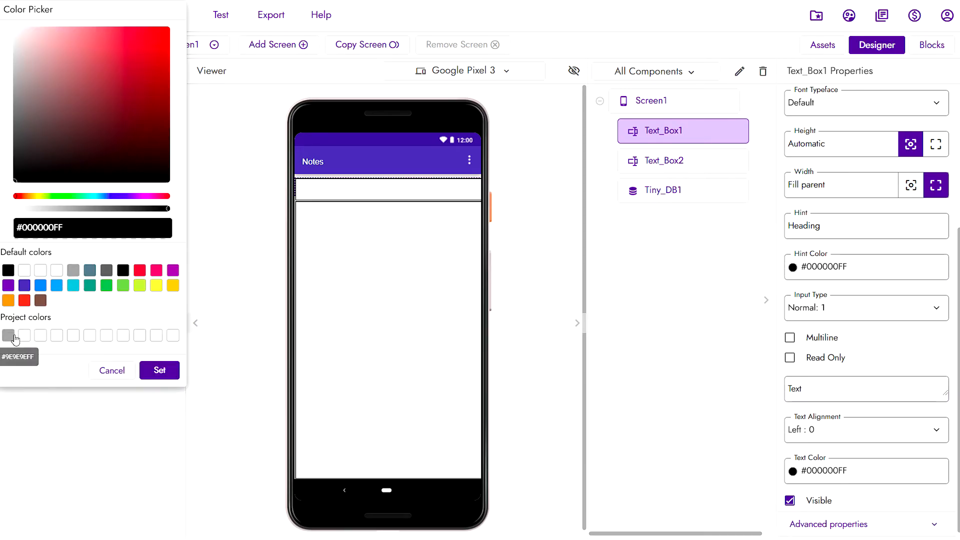
click(9, 335)
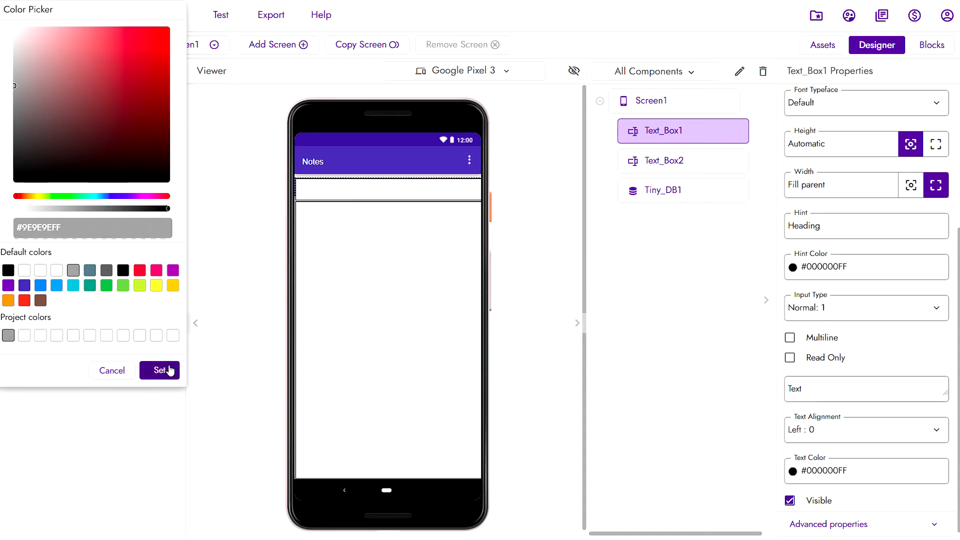
click(159, 370)
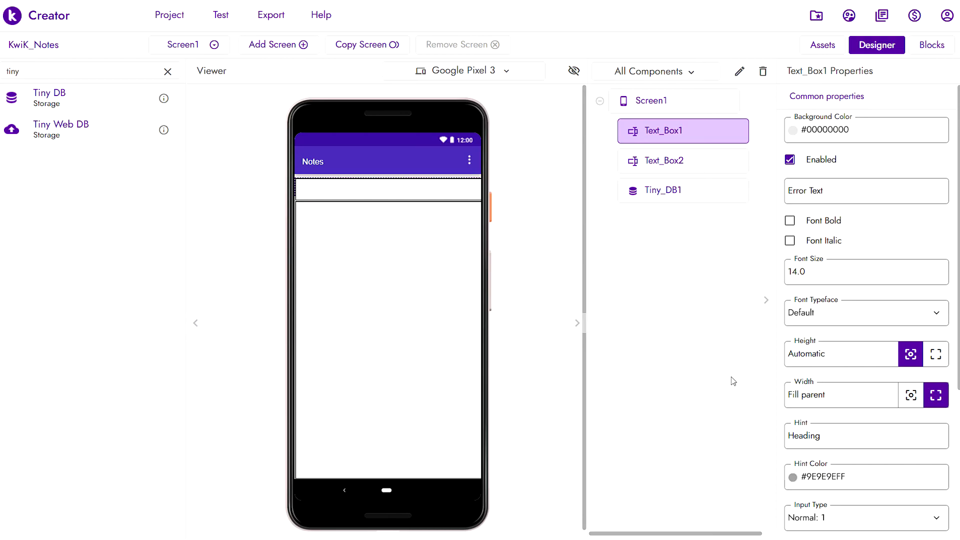